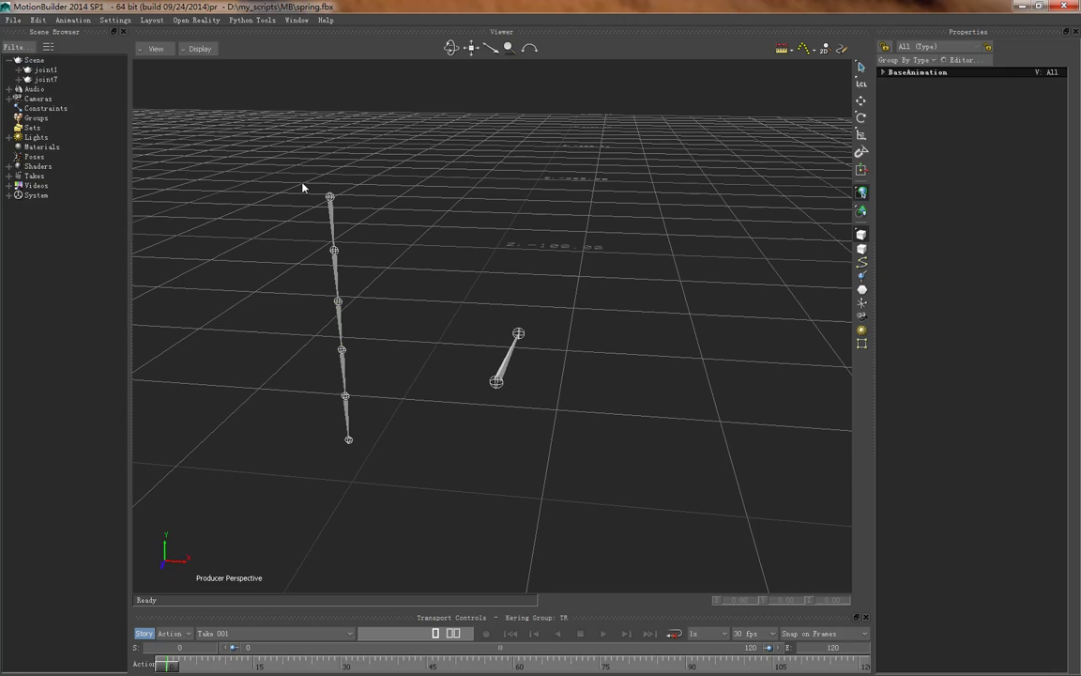
# - Select the short bone and execute SpringMagic_In_MoBu_Release.py from my_scripts/MB
pyautogui.moveTo(375, 329); pyautogui.dragTo(413, 301)
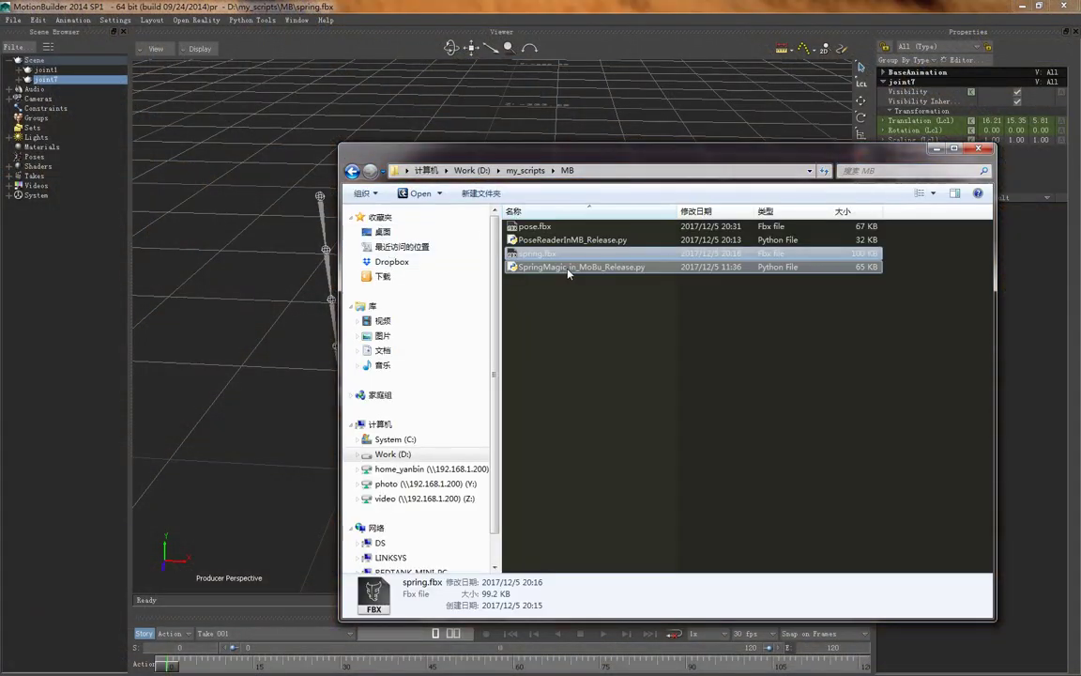
pyautogui.click(582, 266)
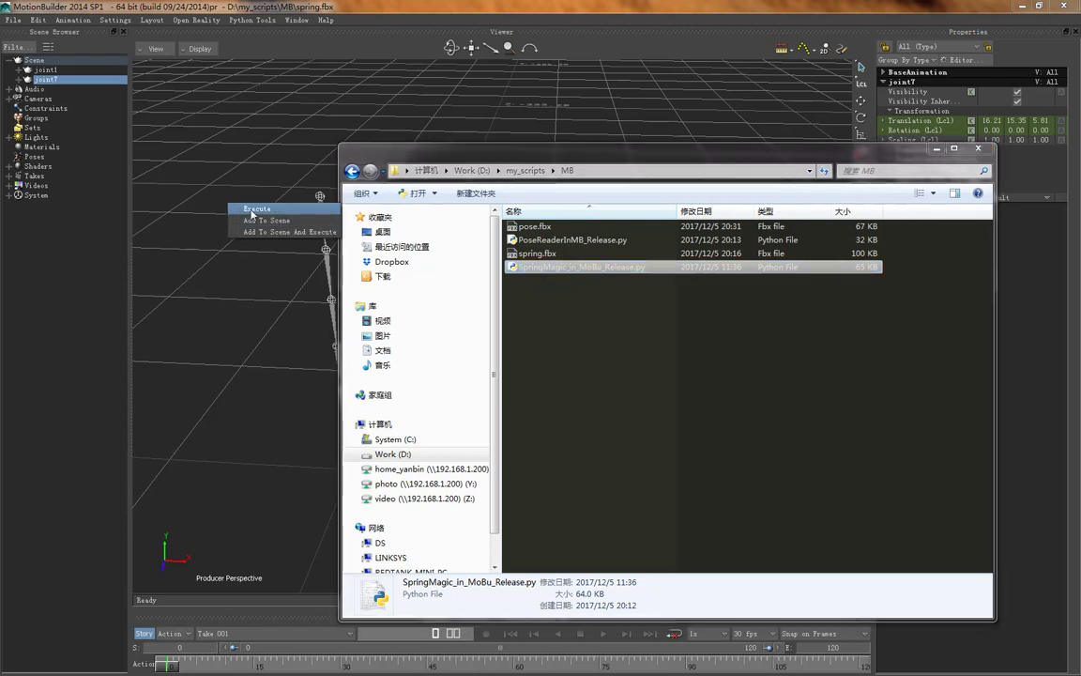
pyautogui.click(257, 208)
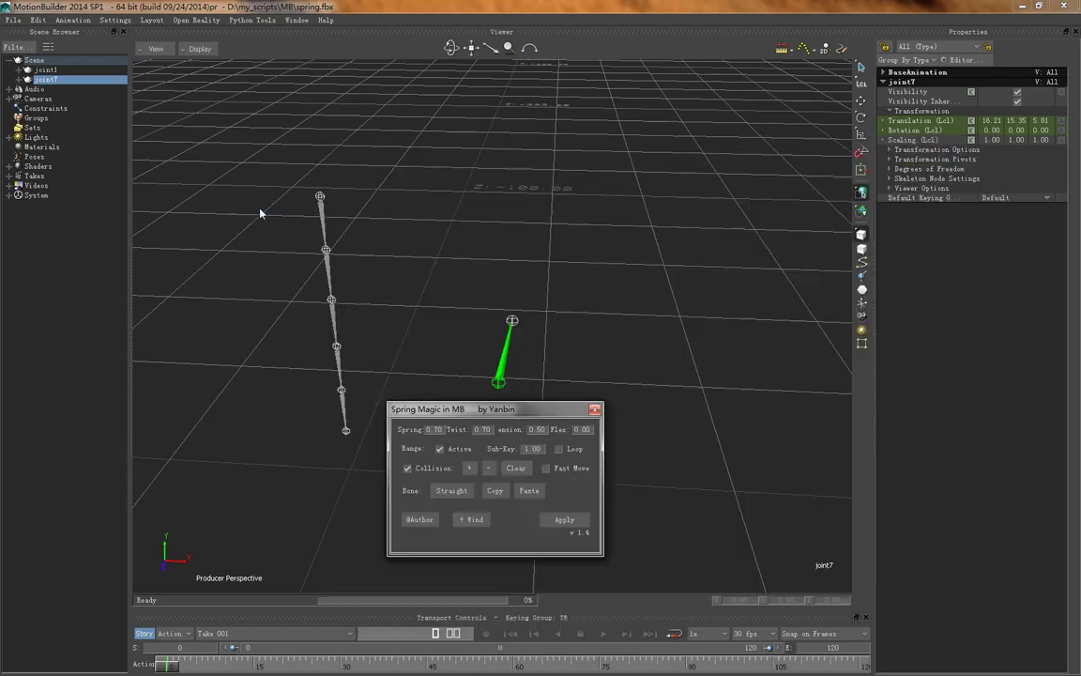
# - Move the Spring Magic window to the top right and orbit around the joints
pyautogui.moveTo(496, 409); pyautogui.dragTo(683, 166)
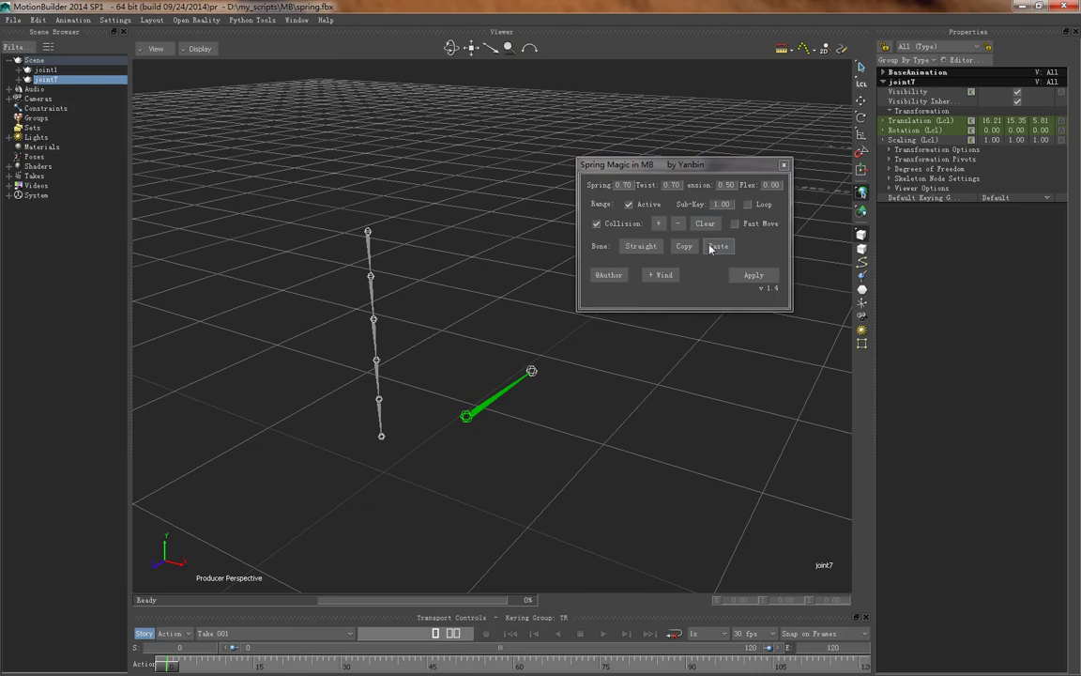
pyautogui.moveTo(710, 169)
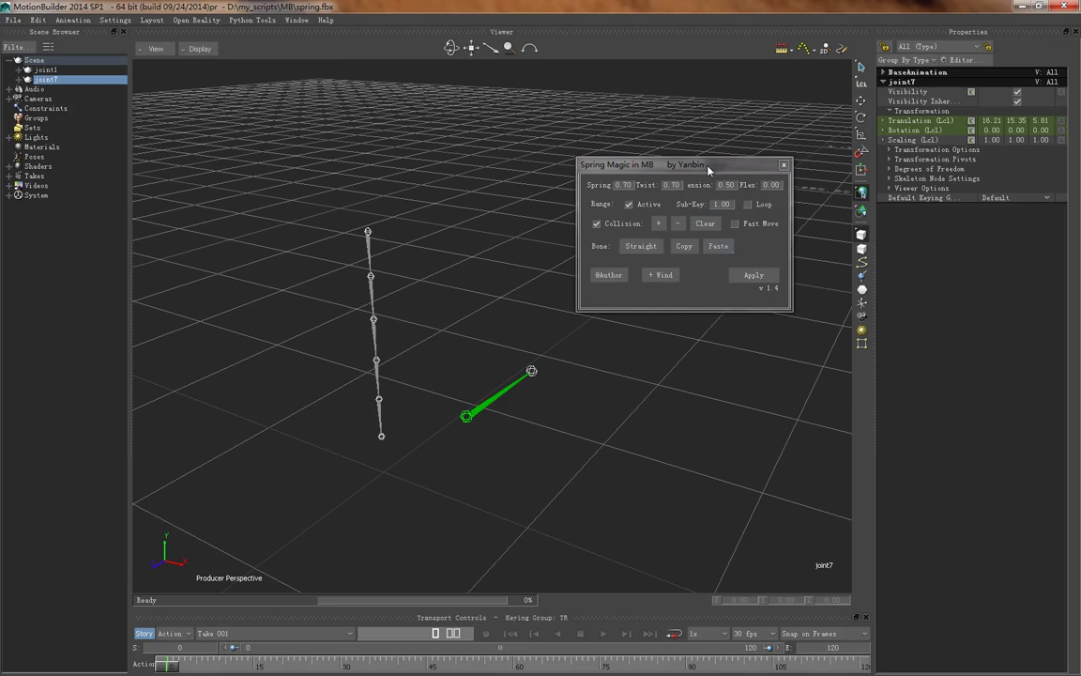
pyautogui.moveTo(709, 165); pyautogui.dragTo(726, 107)
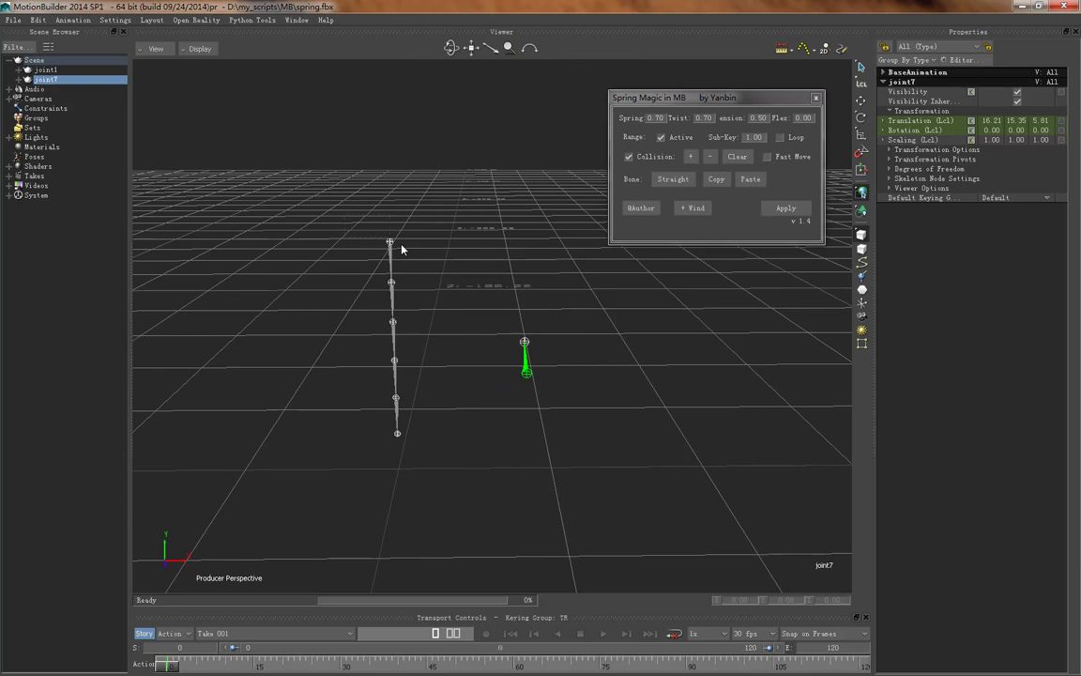
# - Select the joint chain, uncheck Collision, Apply the spring bake and play it back
pyautogui.click(45, 69)
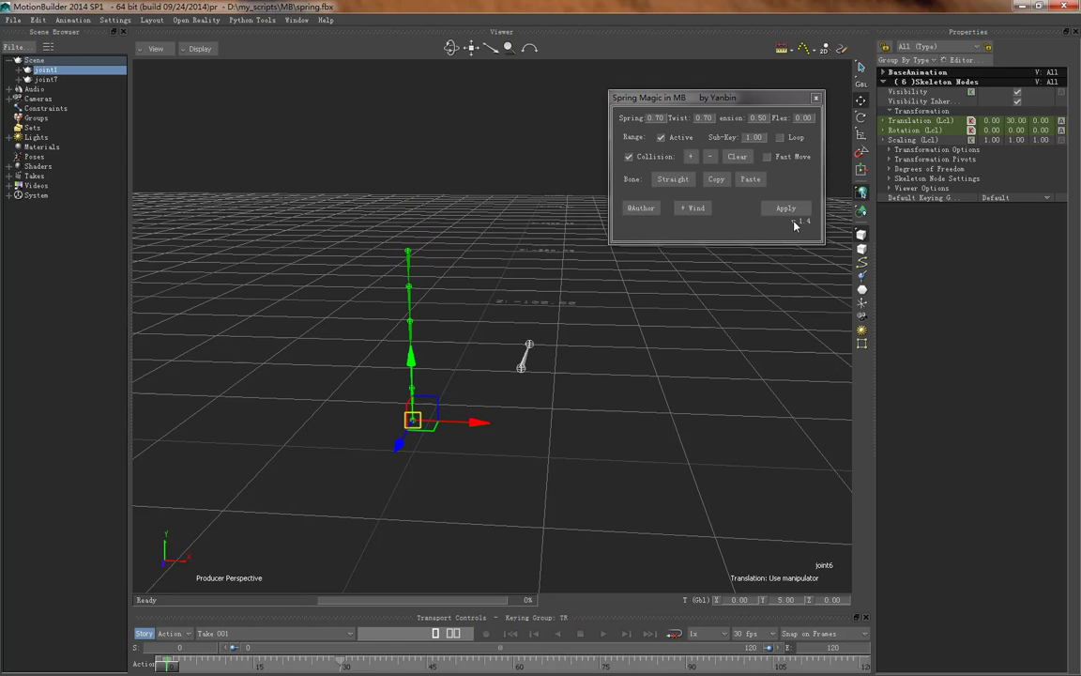
pyautogui.moveTo(634, 150)
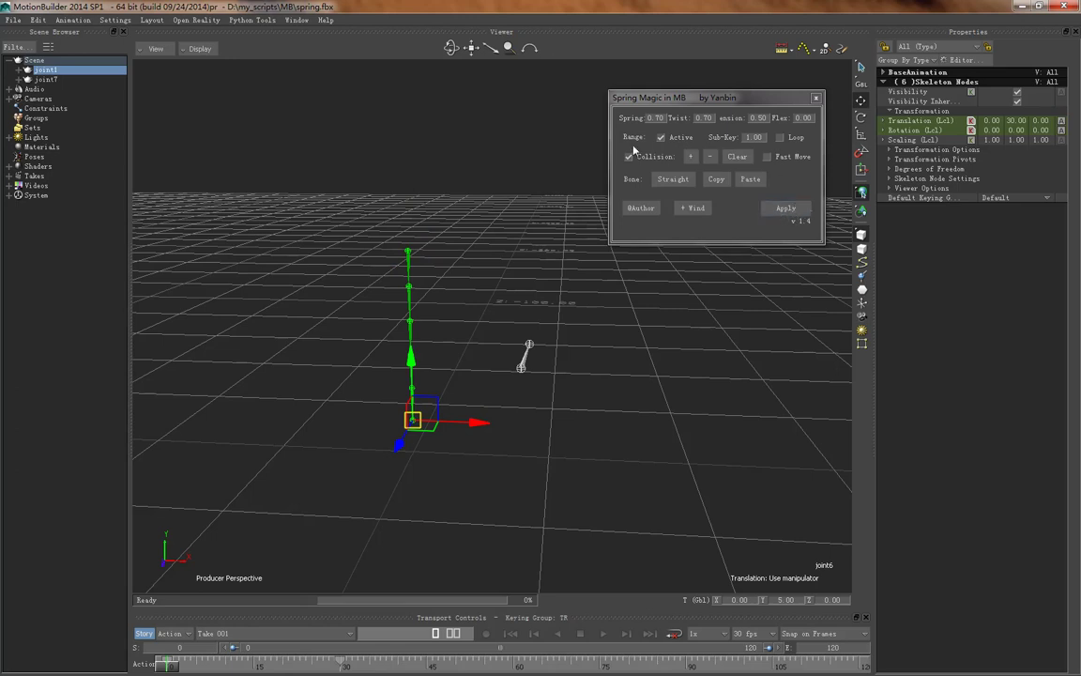
pyautogui.click(629, 156)
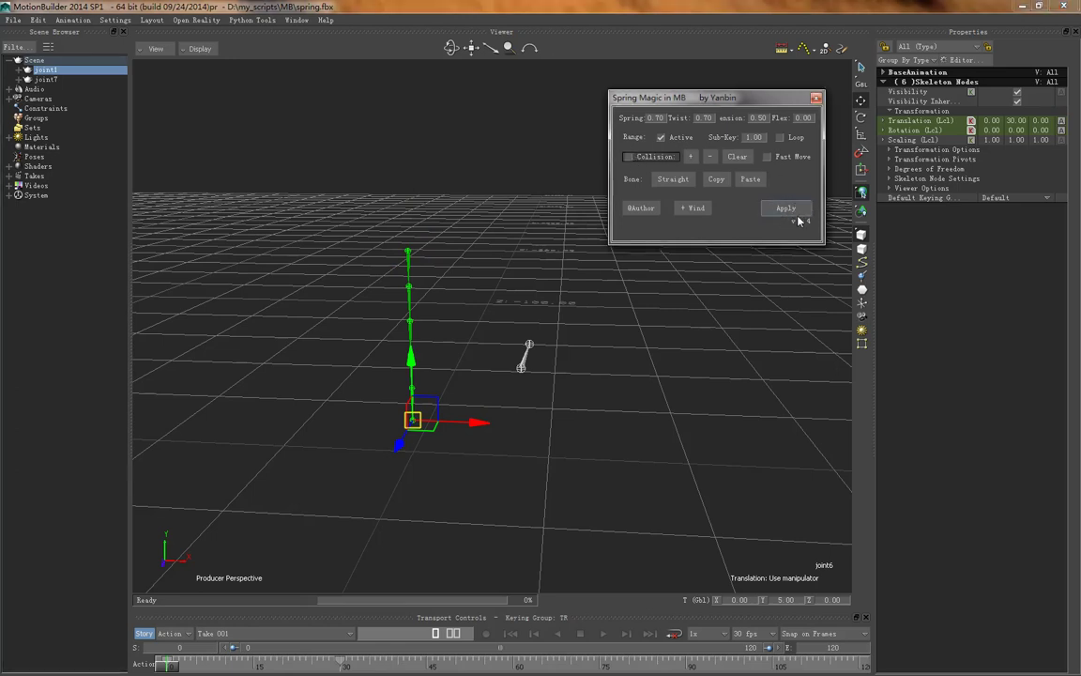
pyautogui.click(785, 207)
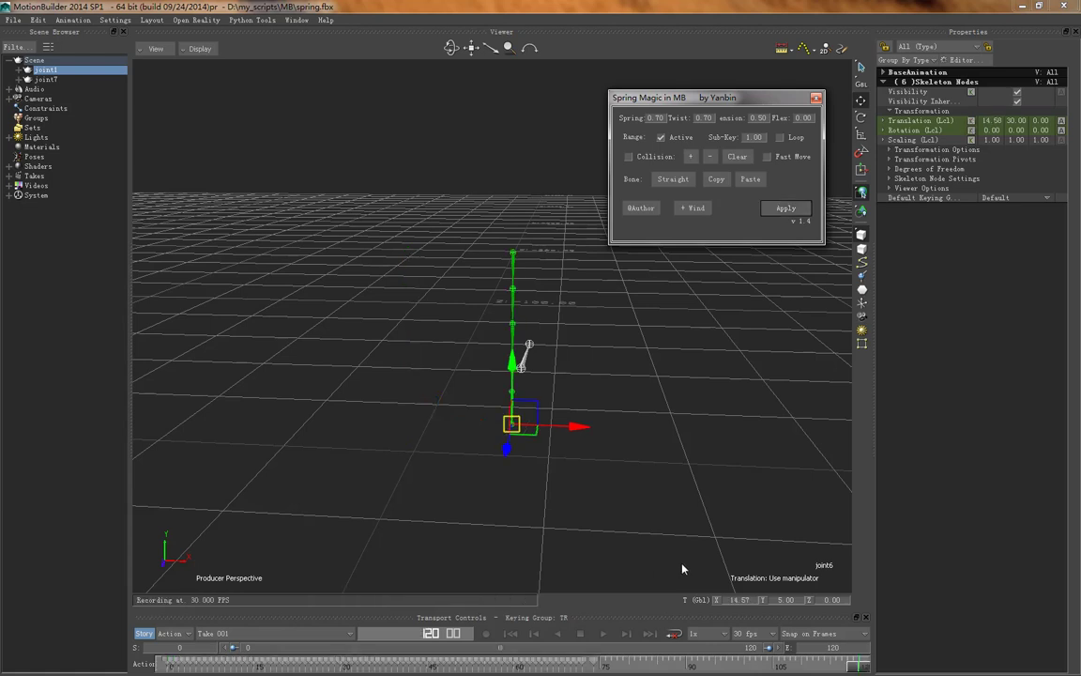
pyautogui.click(605, 632)
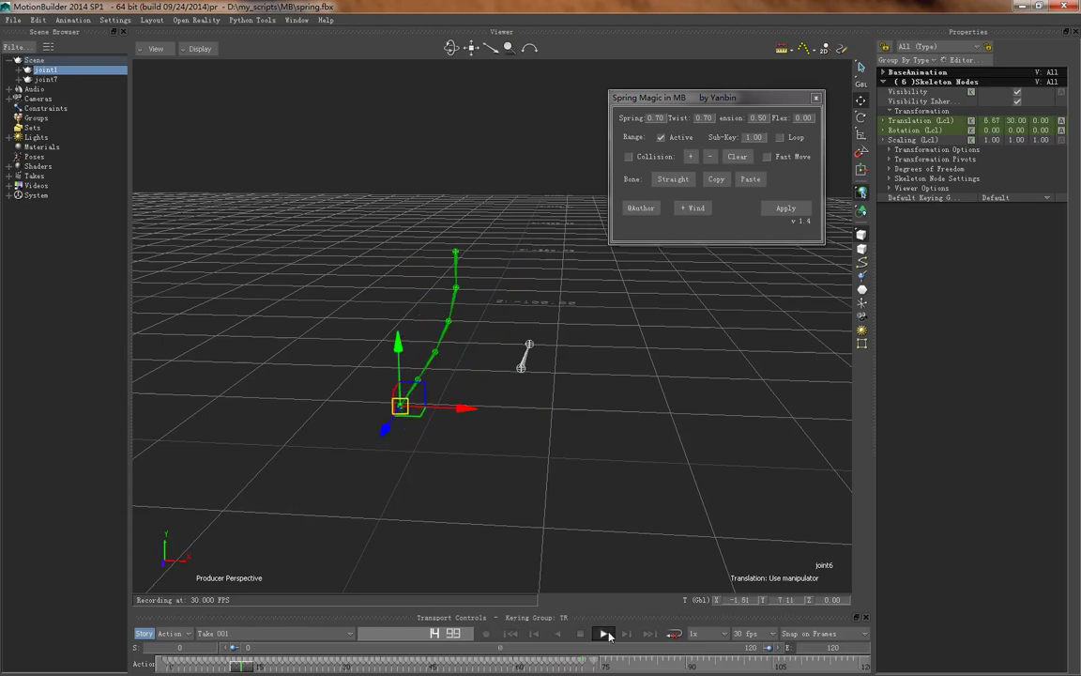
pyautogui.click(602, 632)
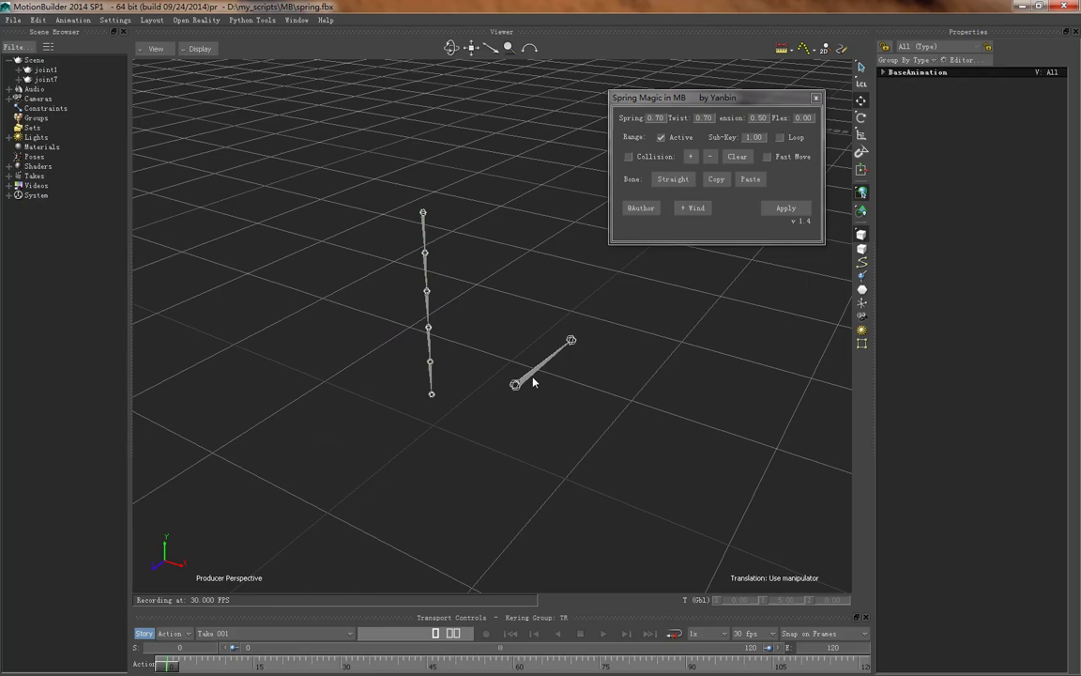
# - Create Cylinder_ColBody with the Collision + button and scale it around the chain
pyautogui.click(515, 385)
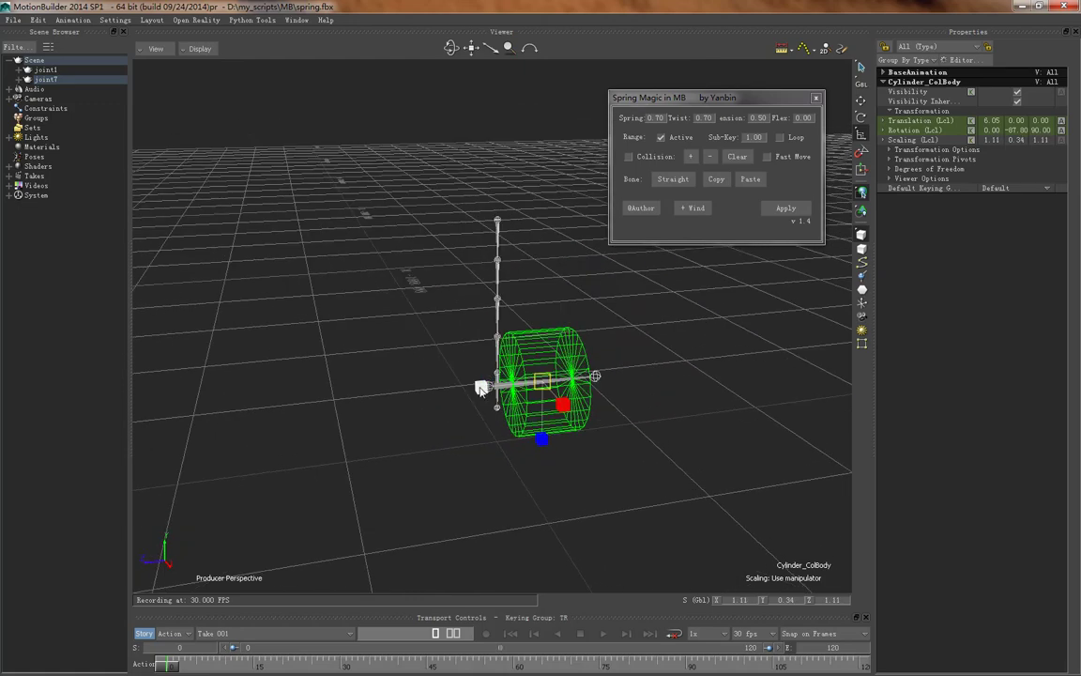
pyautogui.moveTo(480, 387); pyautogui.dragTo(468, 420)
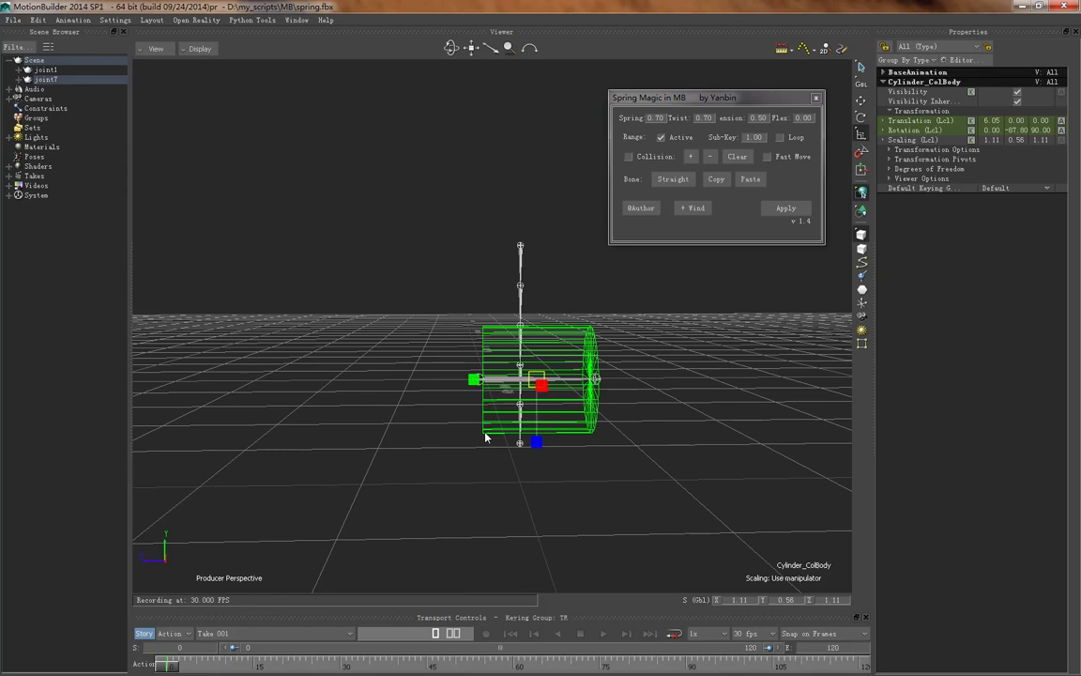
pyautogui.moveTo(503, 439)
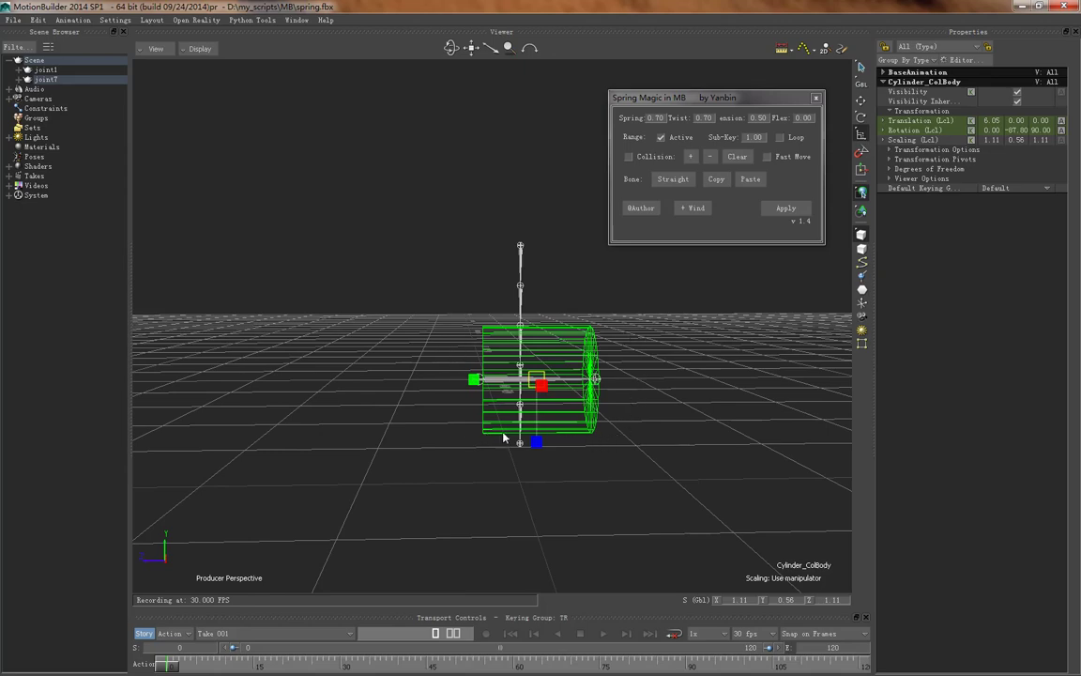
pyautogui.moveTo(395, 376)
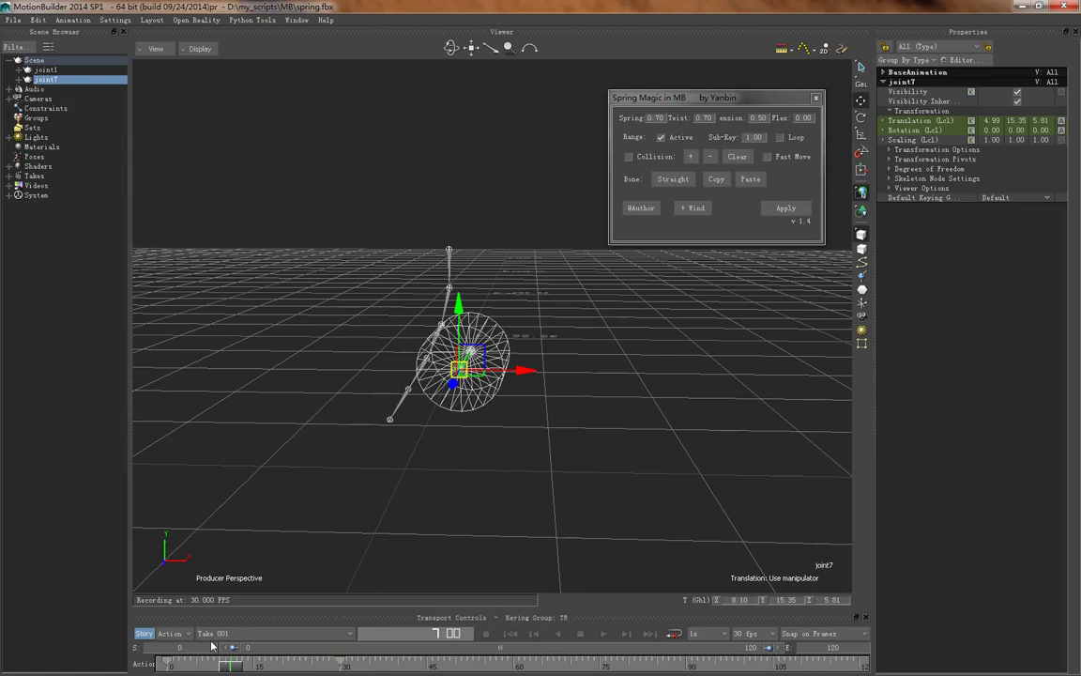
# - Select Branches on joint1, then check Collision and Fast Move
pyautogui.click(46, 70)
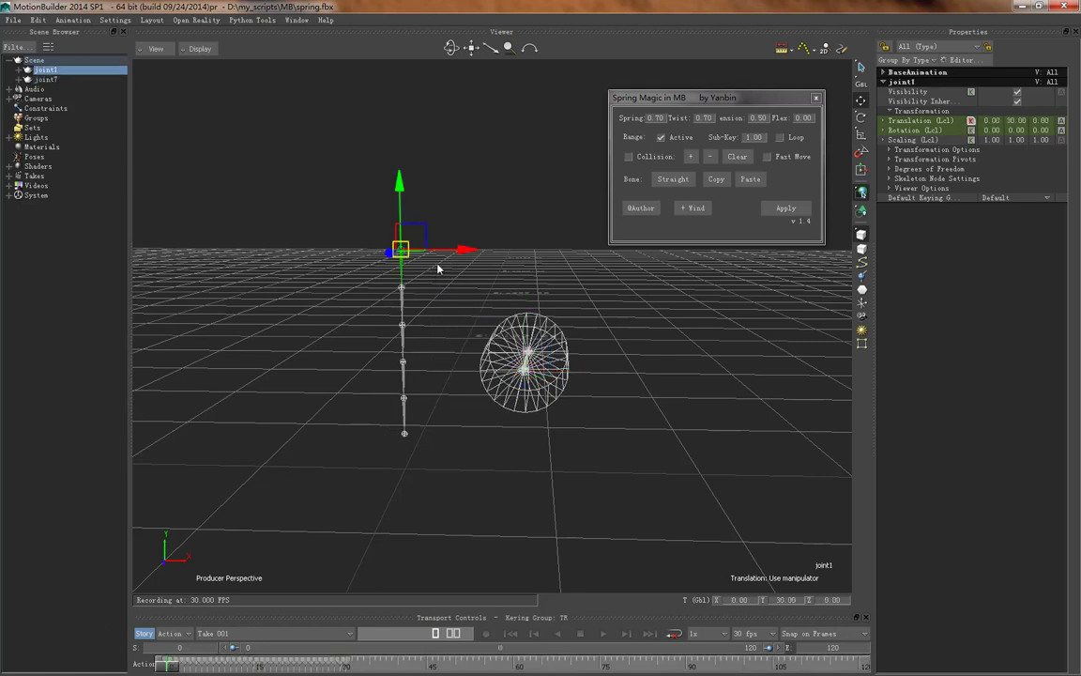
pyautogui.rightClick(45, 71)
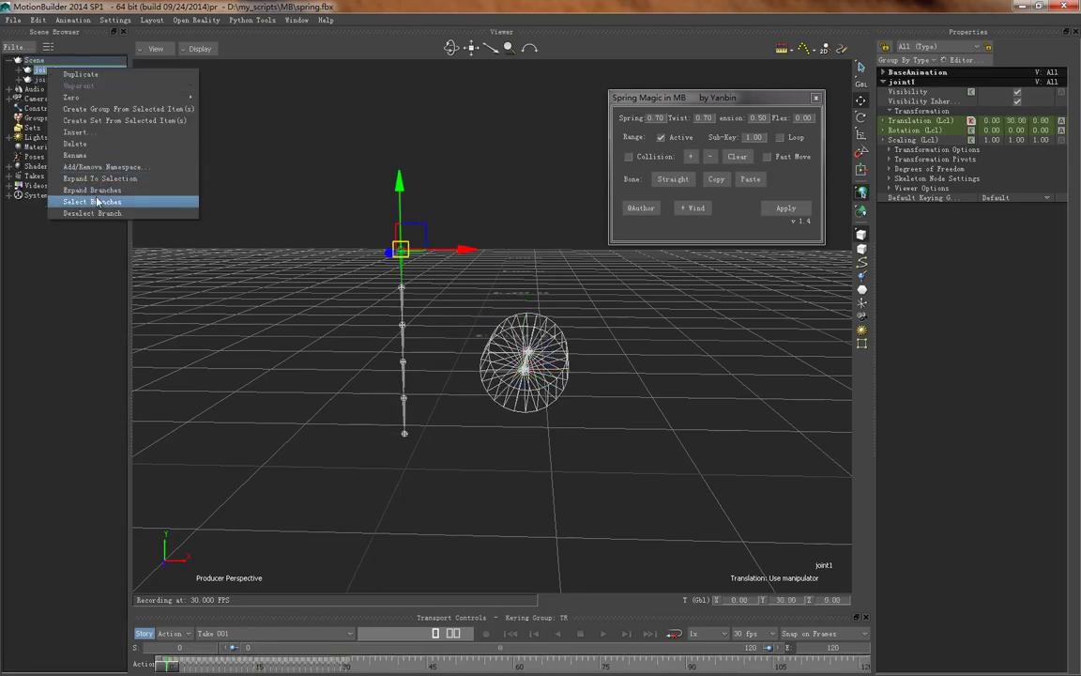
pyautogui.click(92, 203)
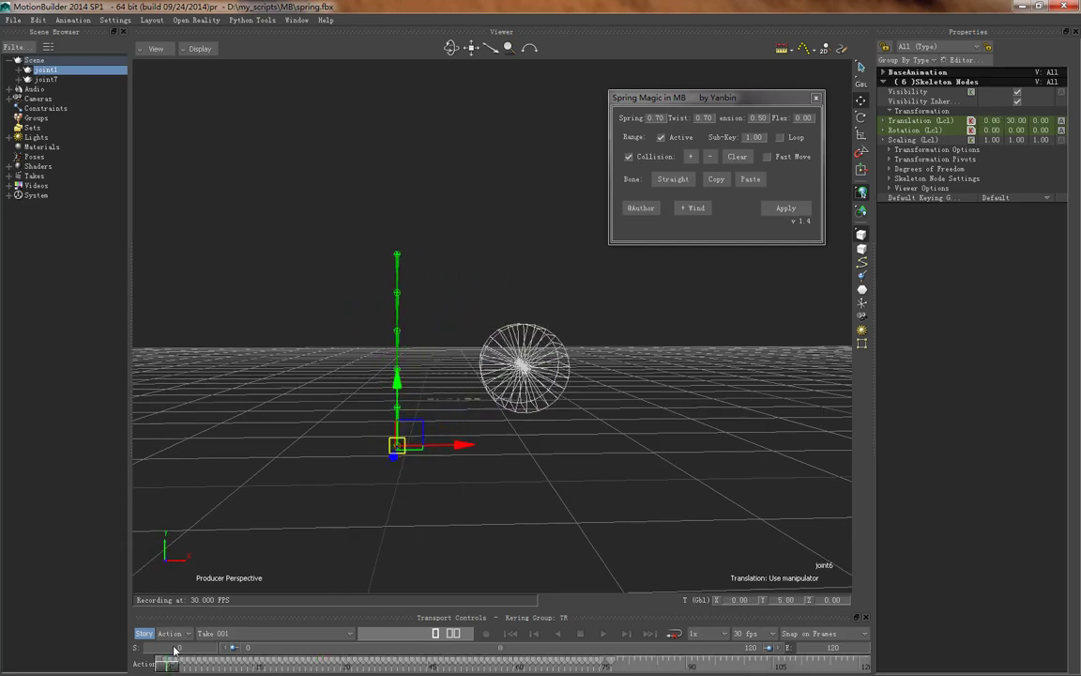
pyautogui.click(768, 156)
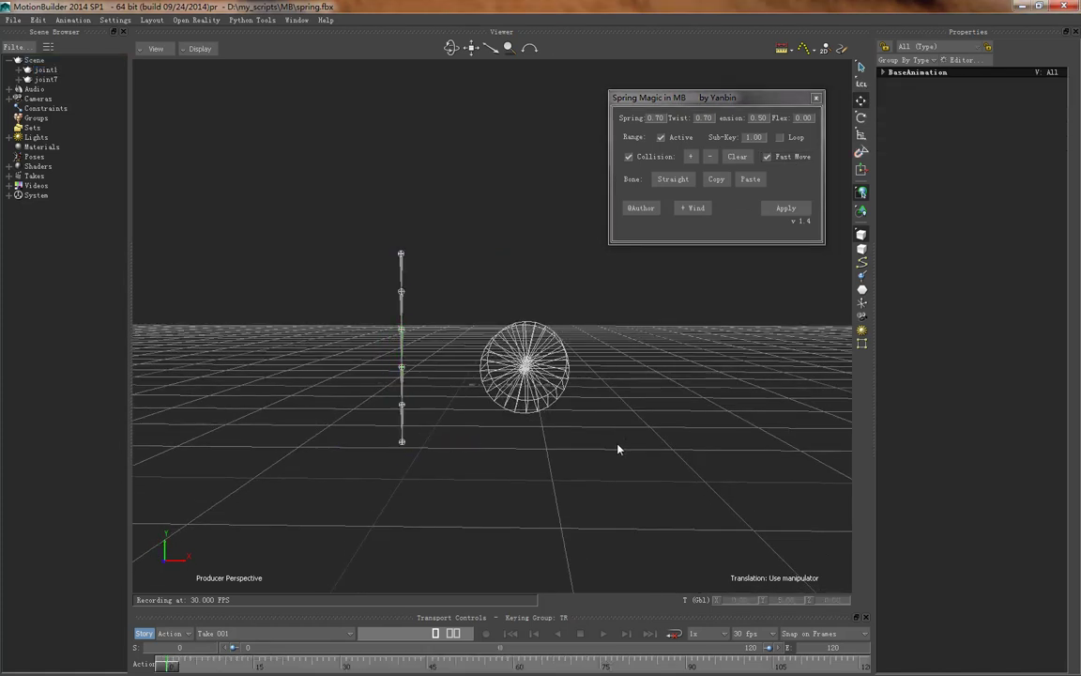
# - Select Branches on the joint and Apply the spring simulation with collision
pyautogui.rightClick(45, 69)
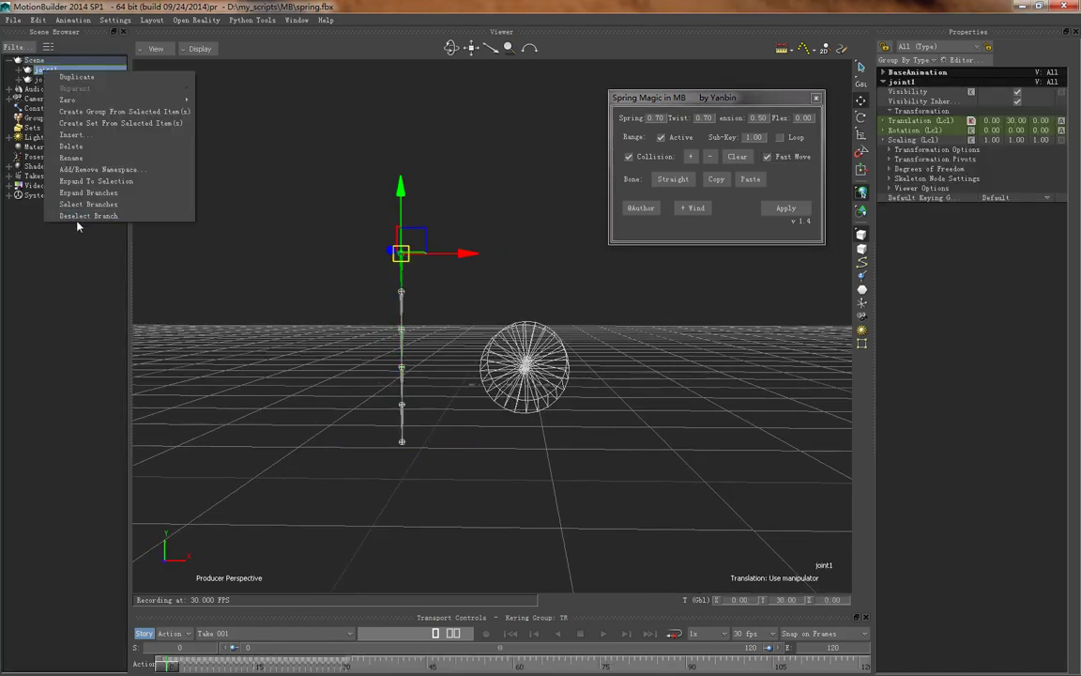
pyautogui.click(87, 203)
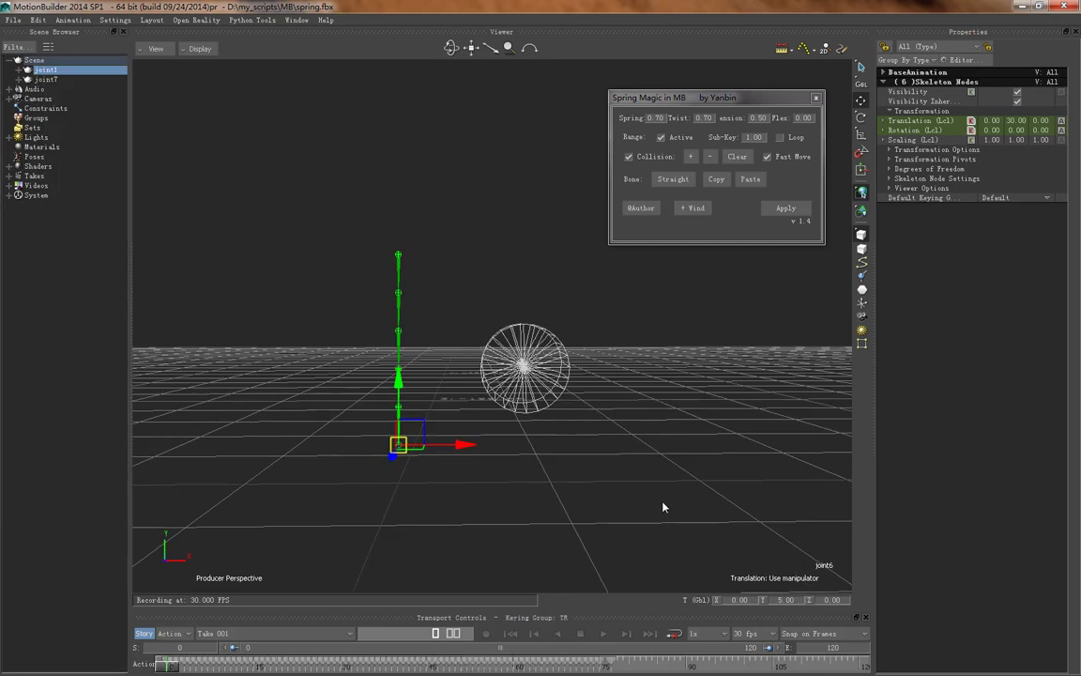
pyautogui.click(785, 206)
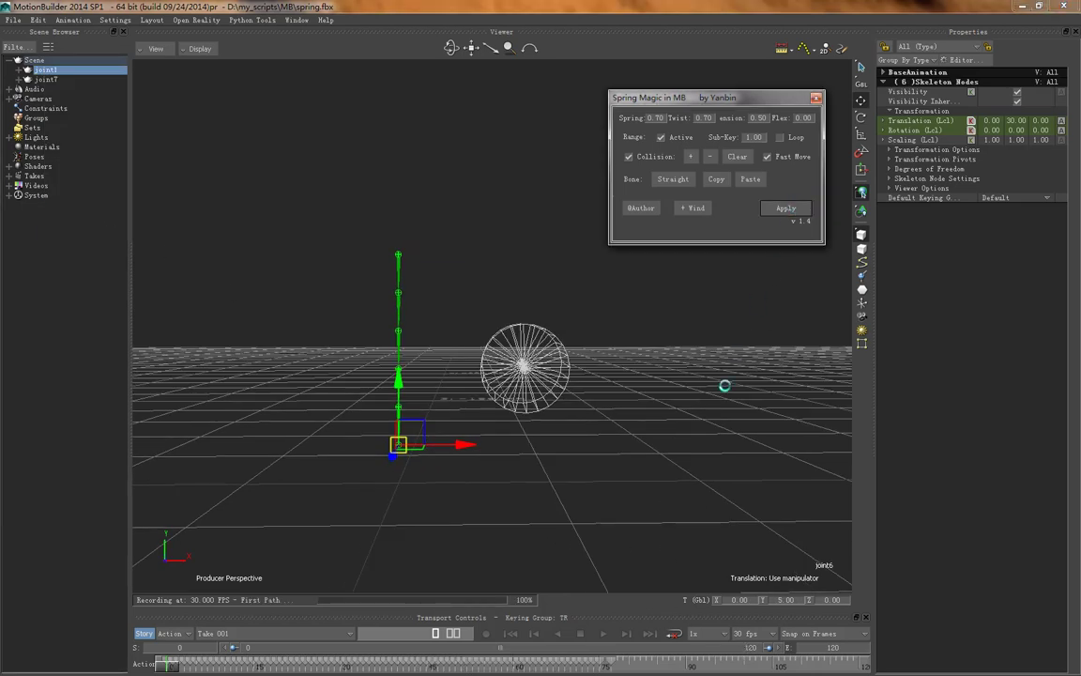
# - Play and scrub the take to preview the sphere pushing the chain aside
pyautogui.click(432, 632)
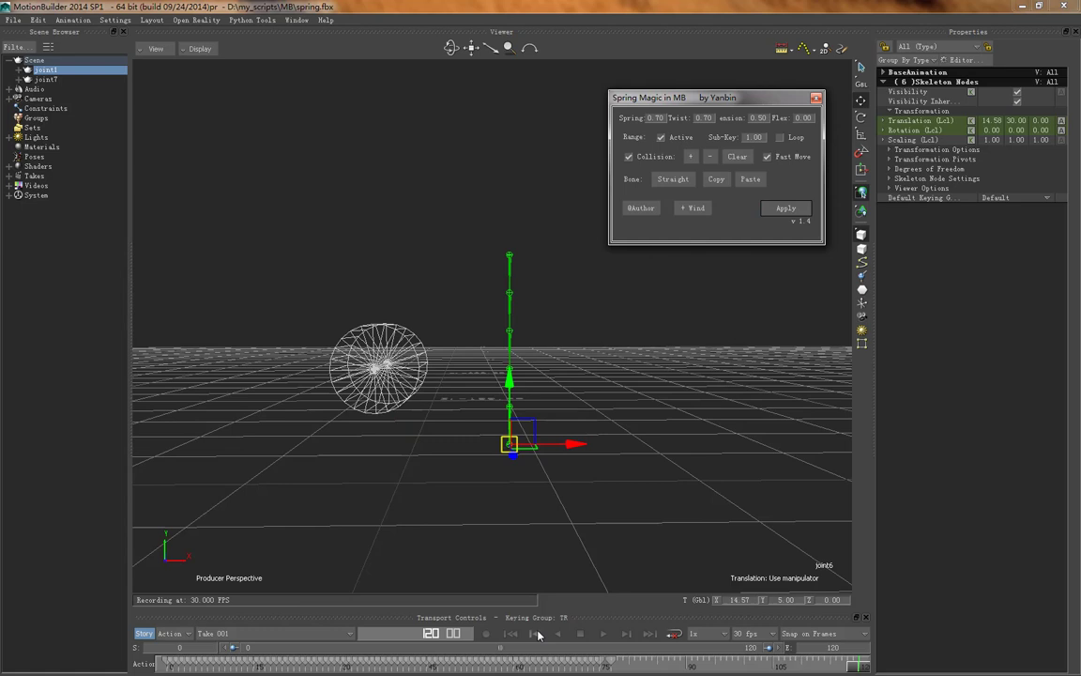
pyautogui.click(603, 633)
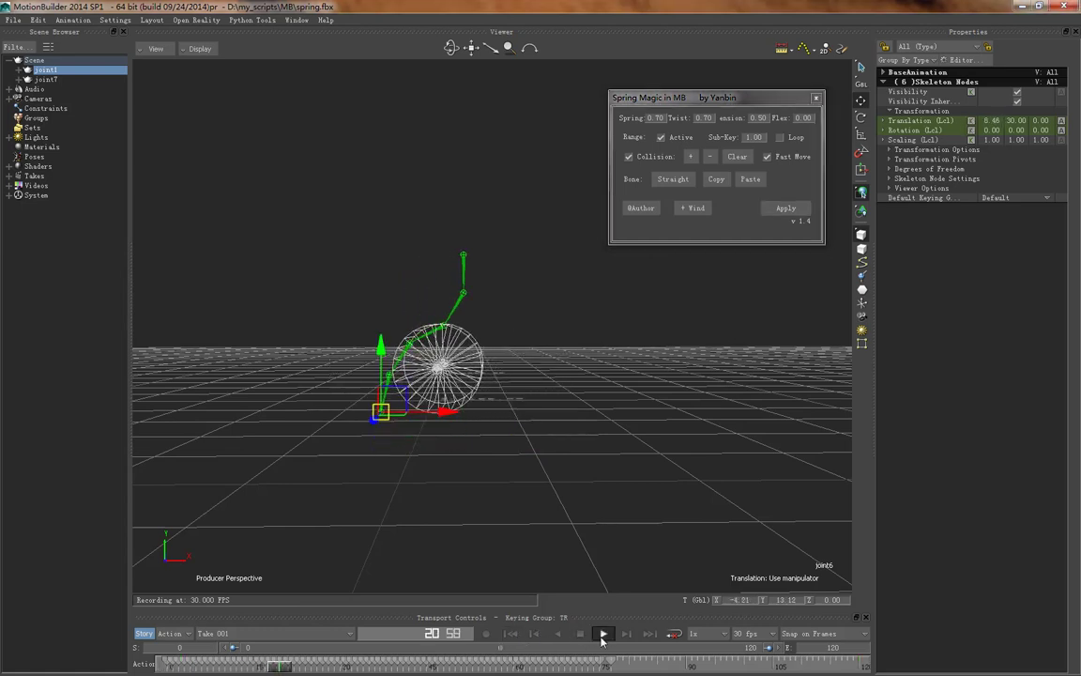
pyautogui.click(602, 634)
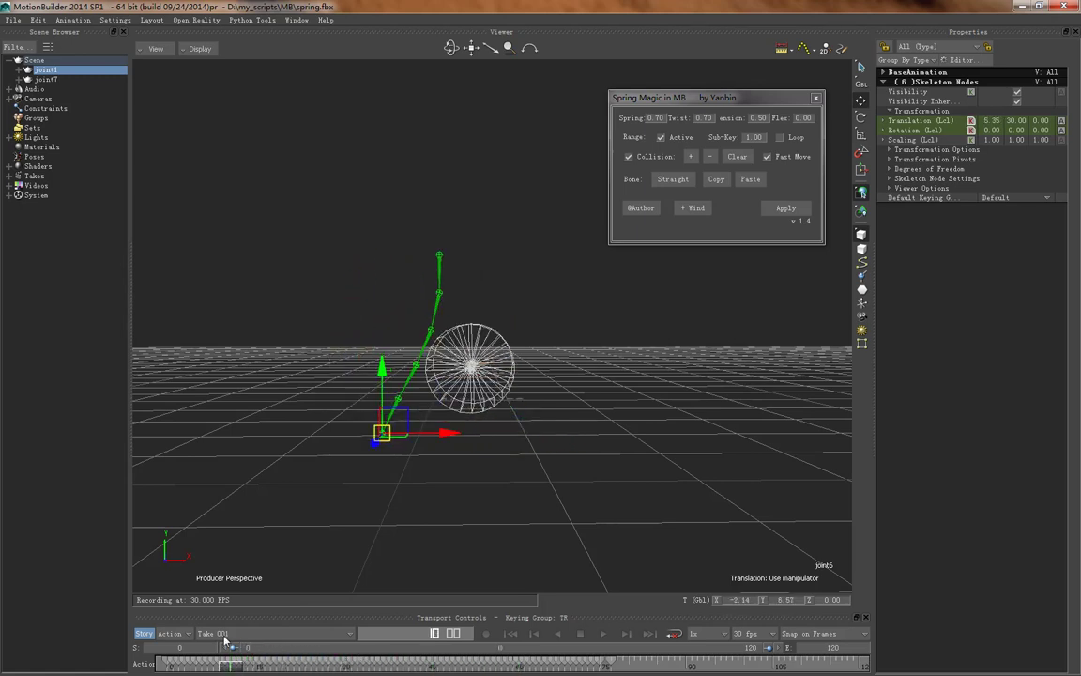
pyautogui.moveTo(470, 375); pyautogui.dragTo(460, 541)
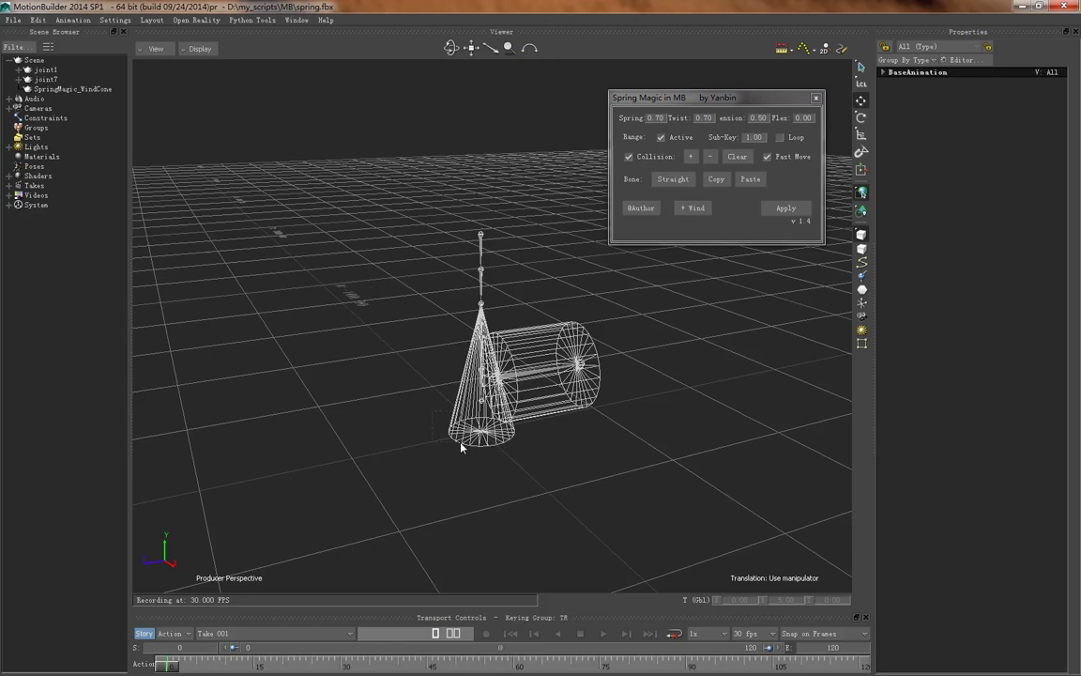
# - Rotate SpringMagic_WindCone toward the chain, reselect joint1 and orbit the view
pyautogui.click(75, 88)
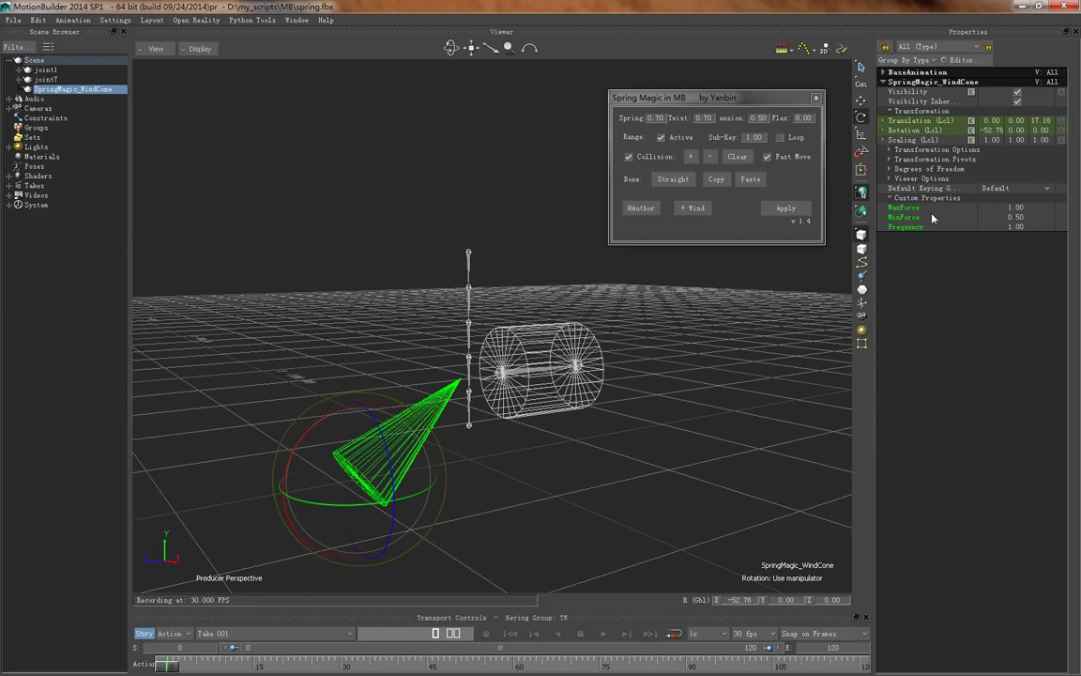
pyautogui.moveTo(974, 248)
pyautogui.write('0.2')
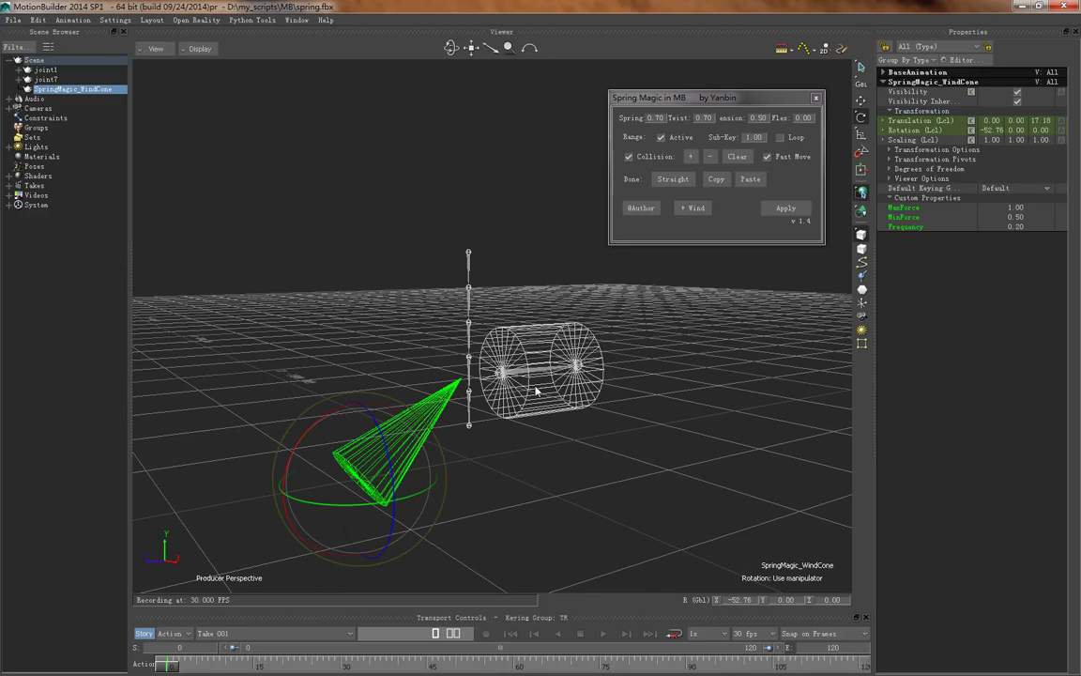
pyautogui.click(45, 70)
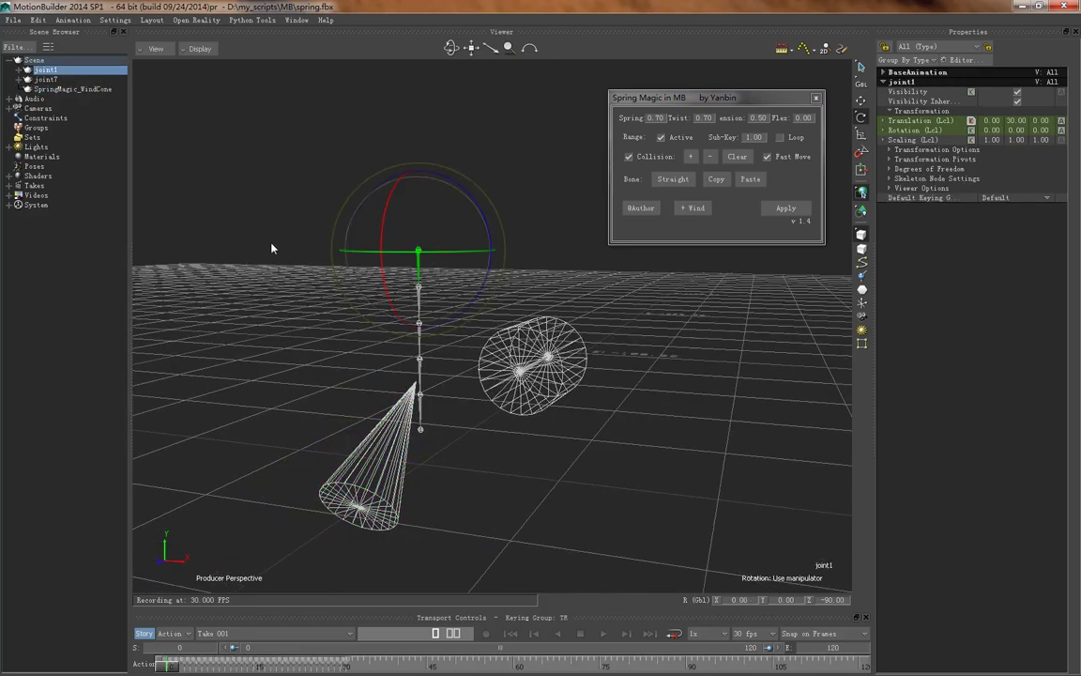
pyautogui.moveTo(272, 248); pyautogui.dragTo(638, 294)
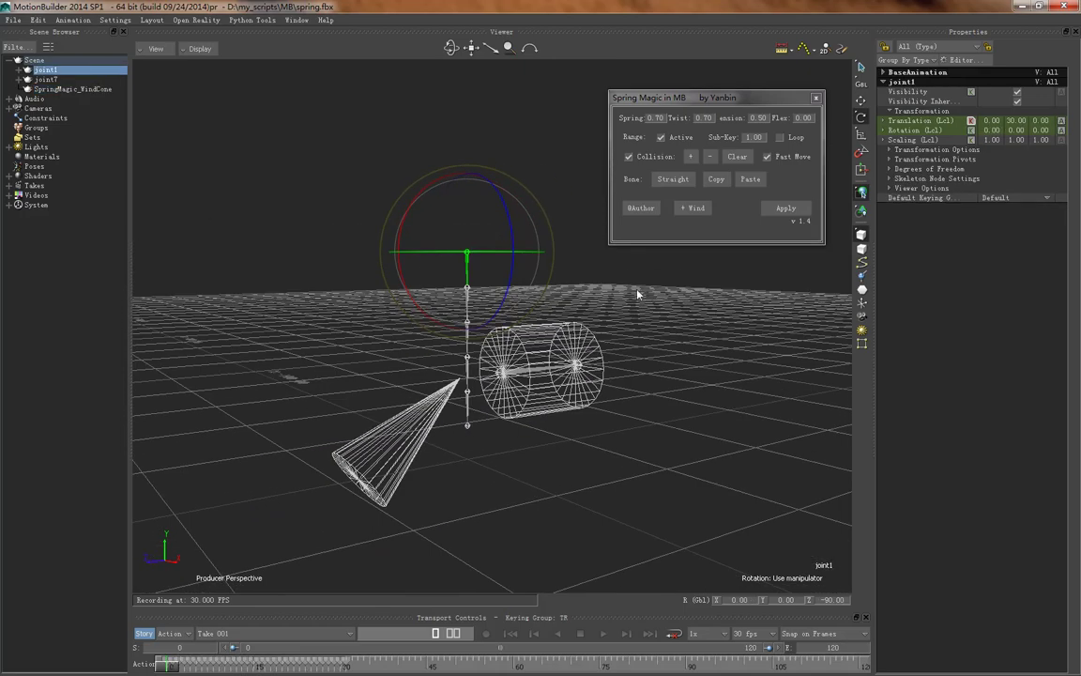
pyautogui.moveTo(636, 292); pyautogui.dragTo(251, 263)
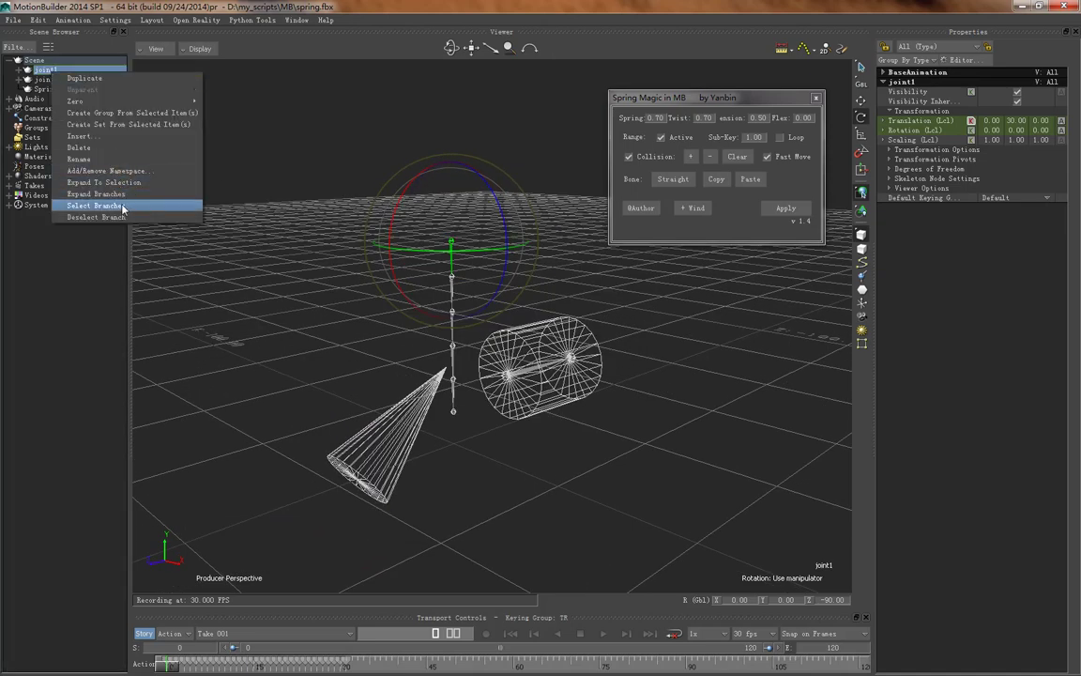
# - Select Branches on the joint and play the take to watch the cylinder and wind bend the chain
pyautogui.click(92, 205)
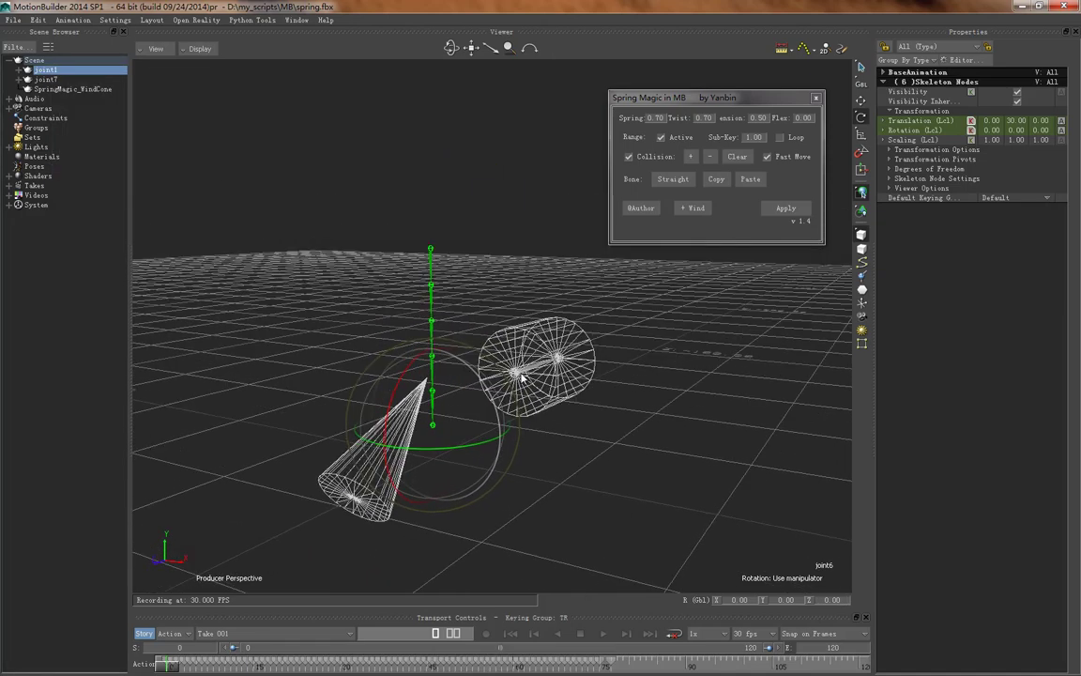
pyautogui.click(784, 207)
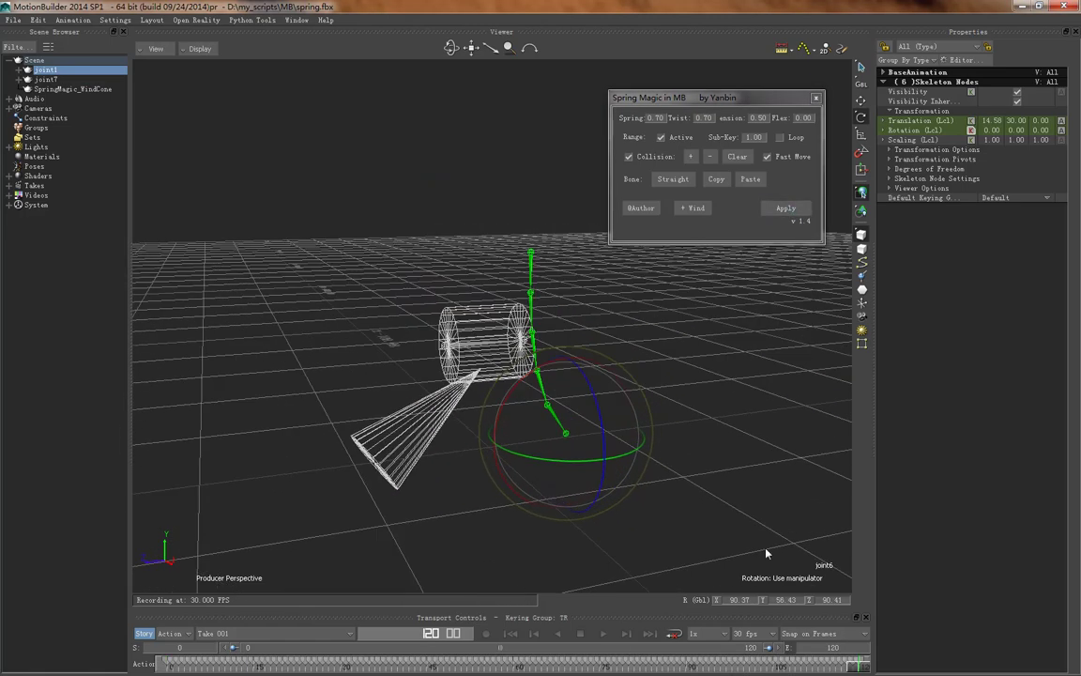
pyautogui.click(605, 632)
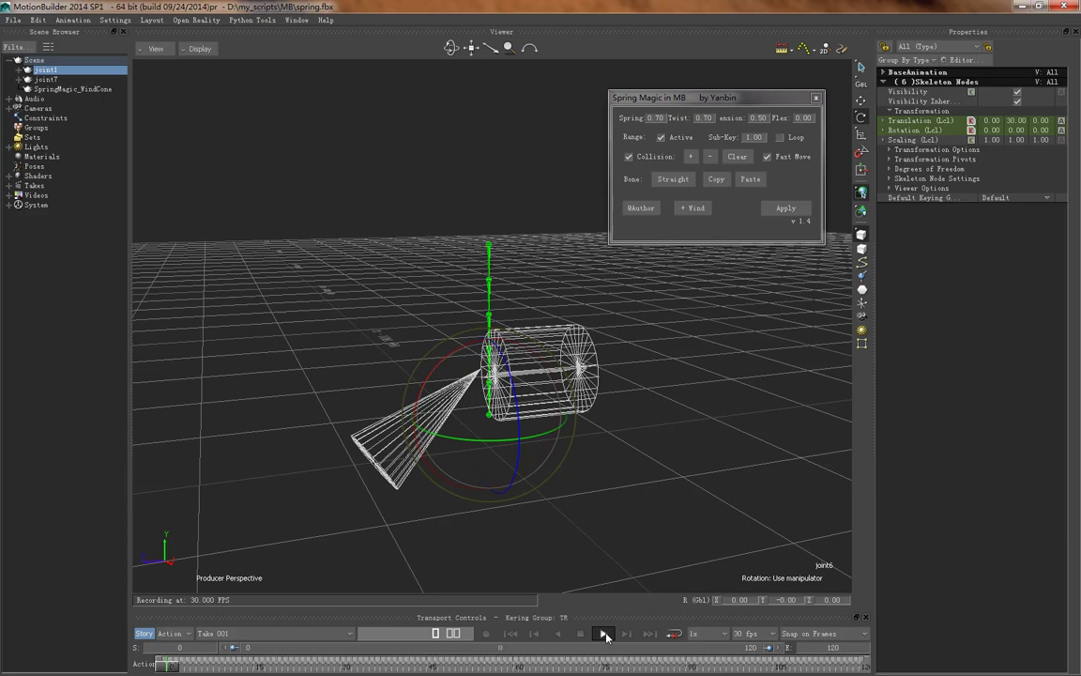
pyautogui.click(604, 633)
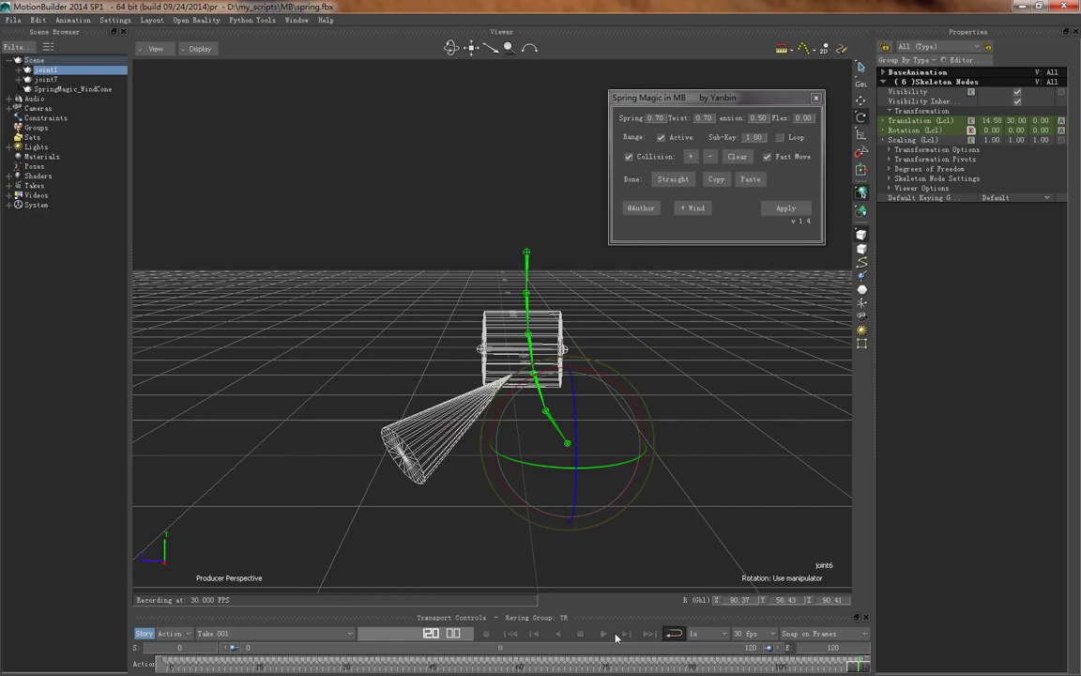
pyautogui.click(603, 632)
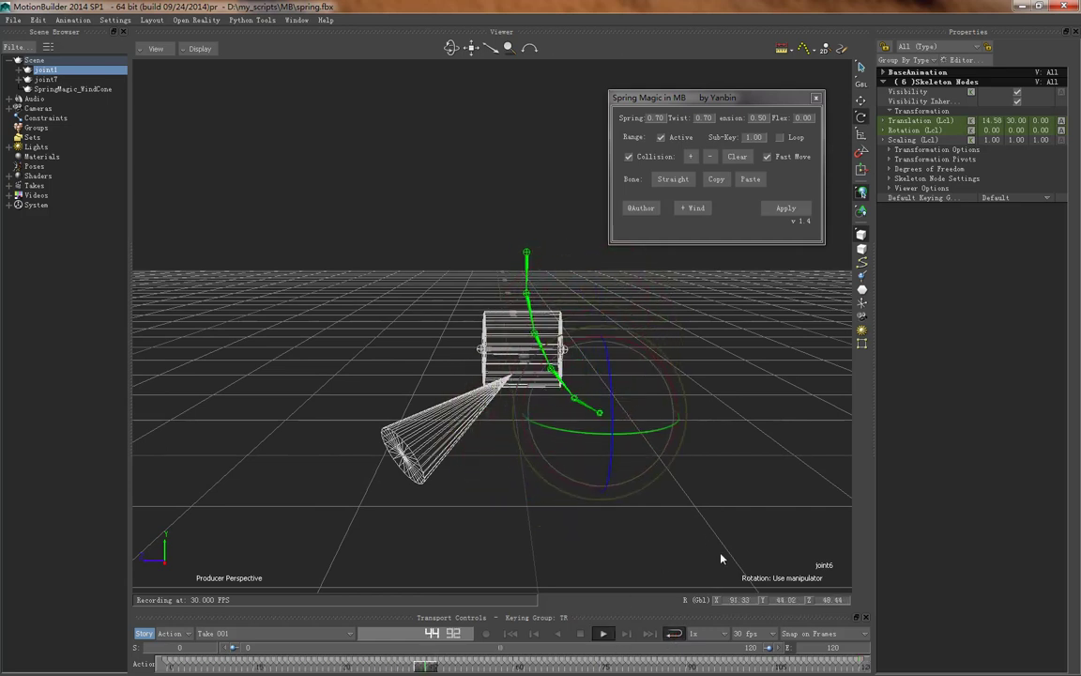
pyautogui.click(604, 633)
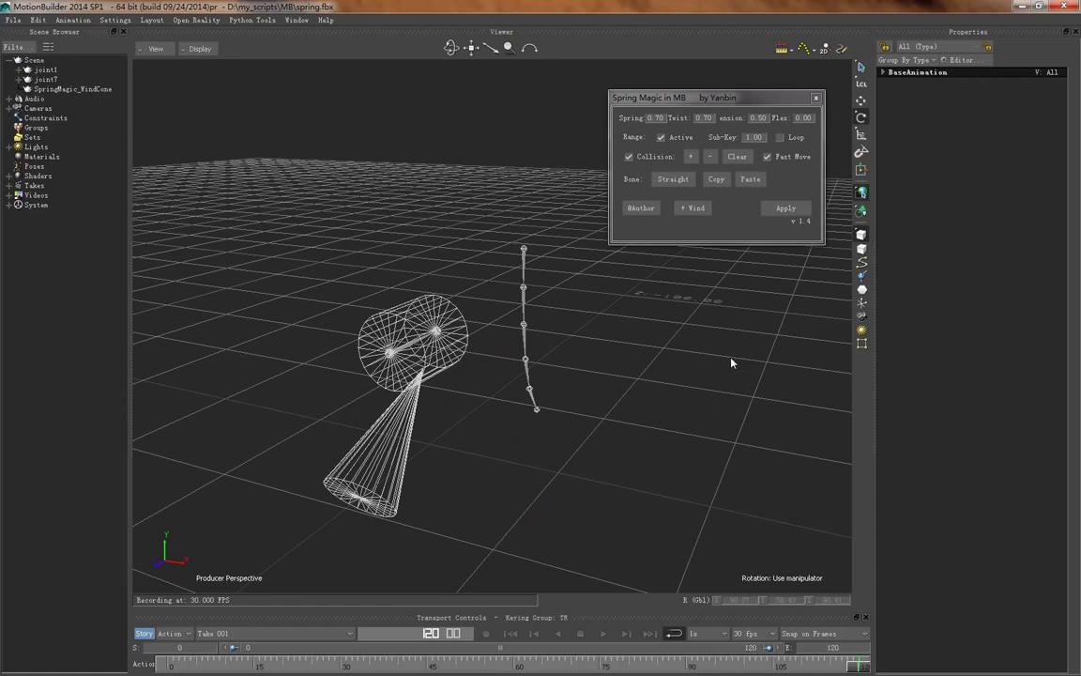
pyautogui.moveTo(736, 360)
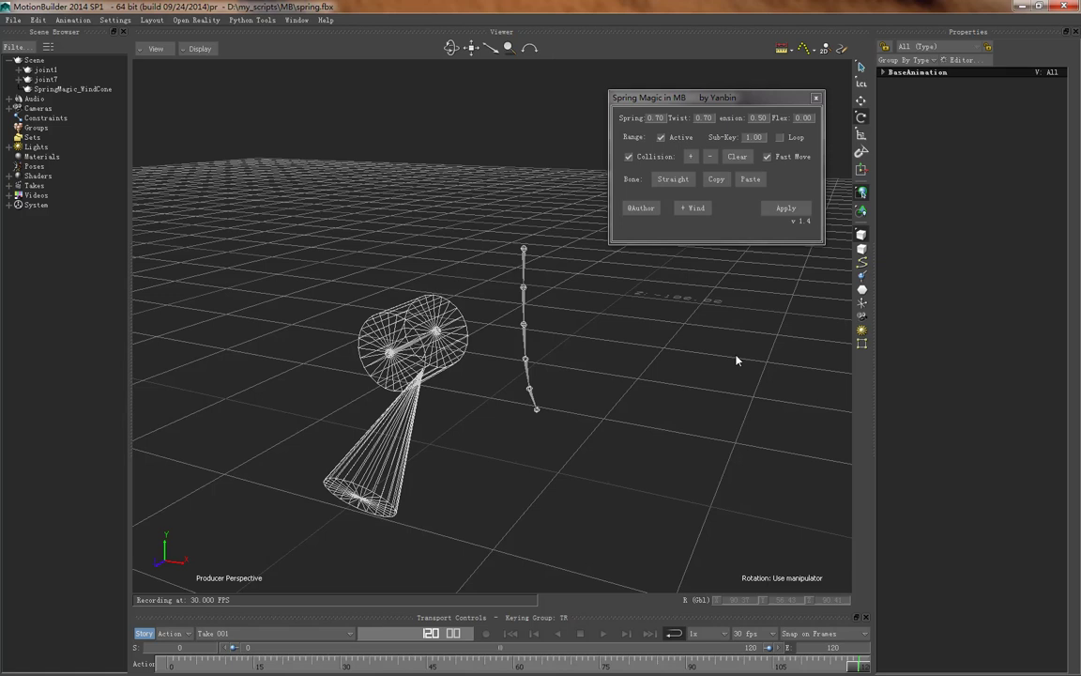
pyautogui.moveTo(759, 300)
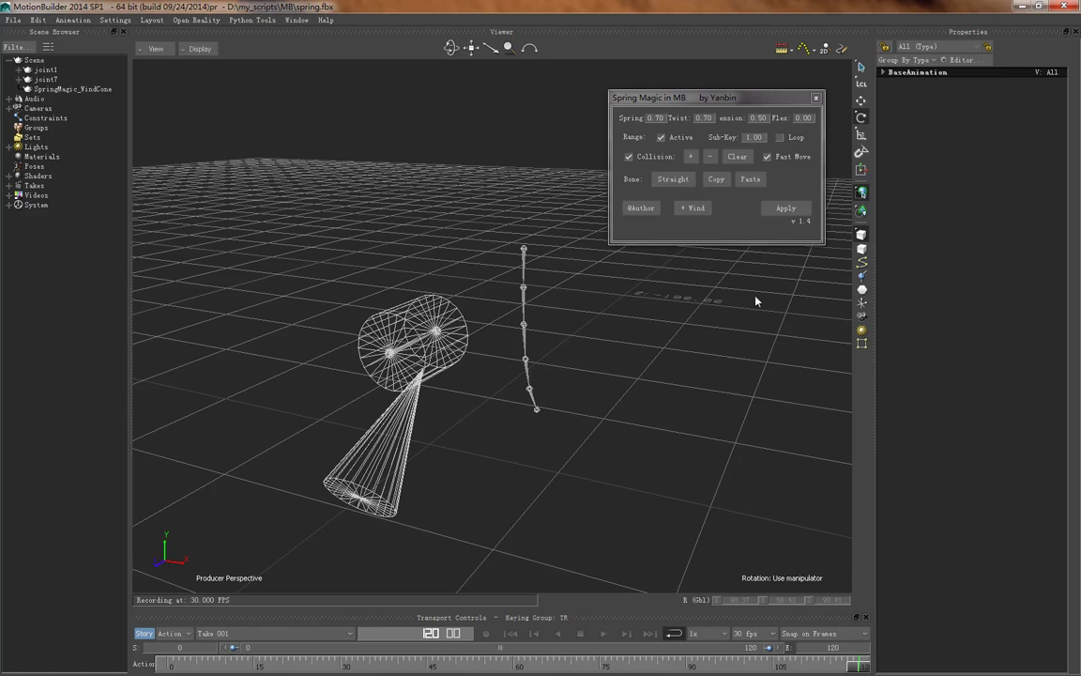
pyautogui.moveTo(655, 447)
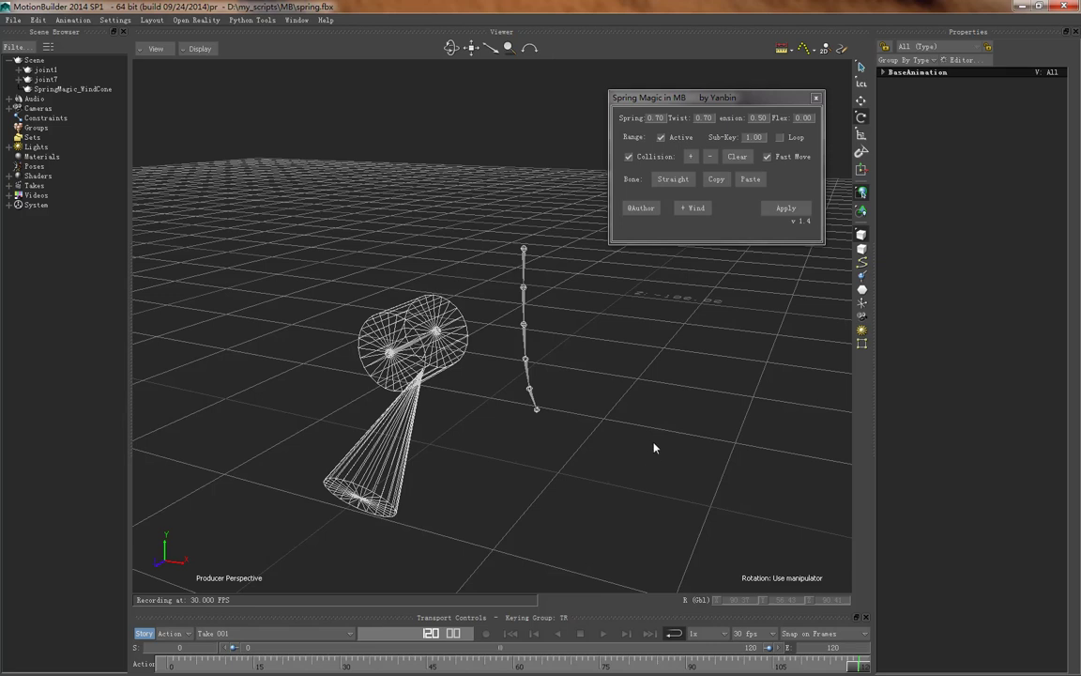